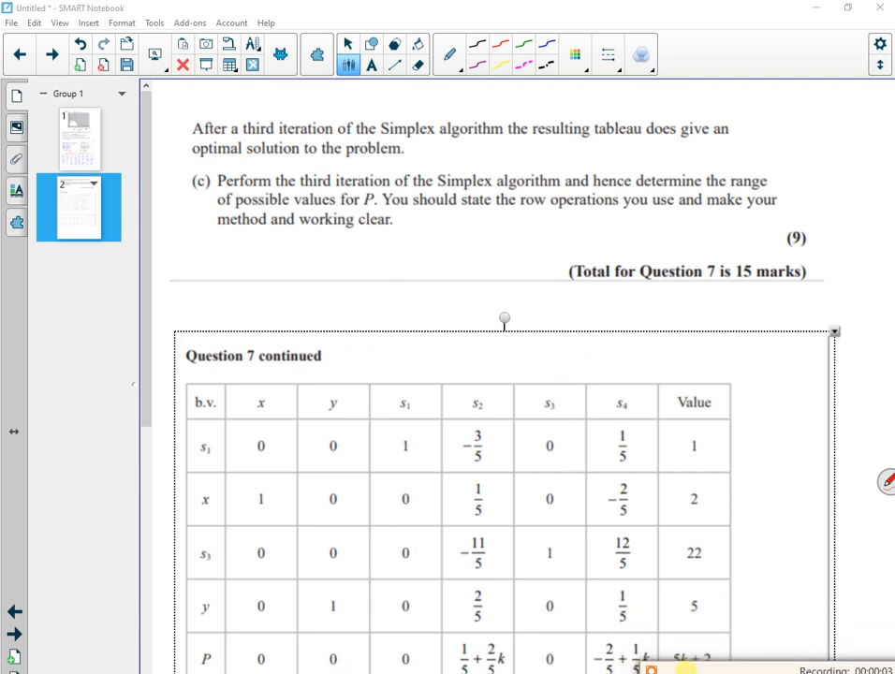
Write '2022 Q7' above the question, underline 'row operations' in red and 'method' in blue.
{"action": "left_click_drag", "start_coordinate": [188, 103], "coordinate": [216, 107]}
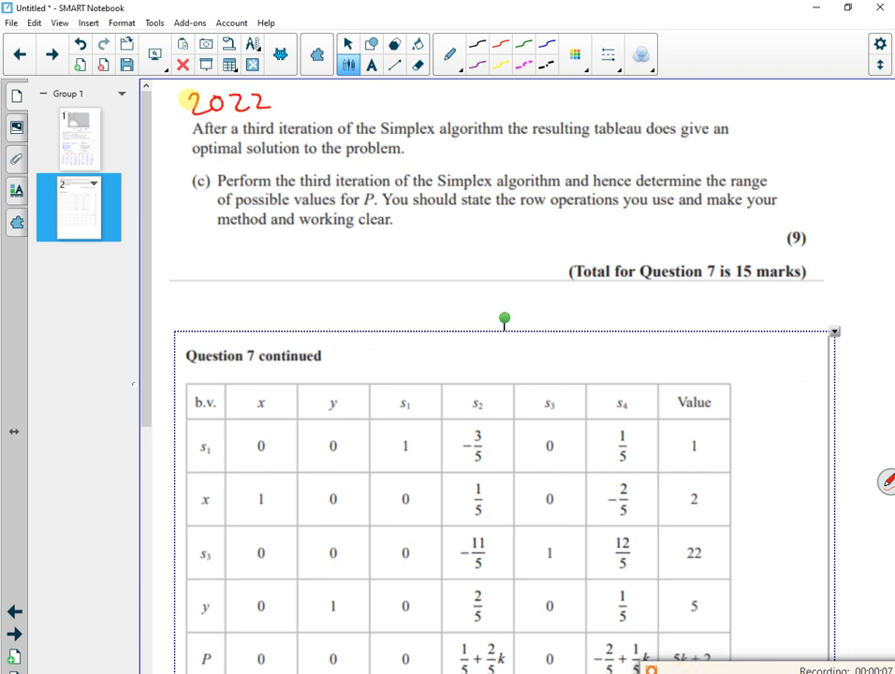
{"action": "type", "text": "Q7"}
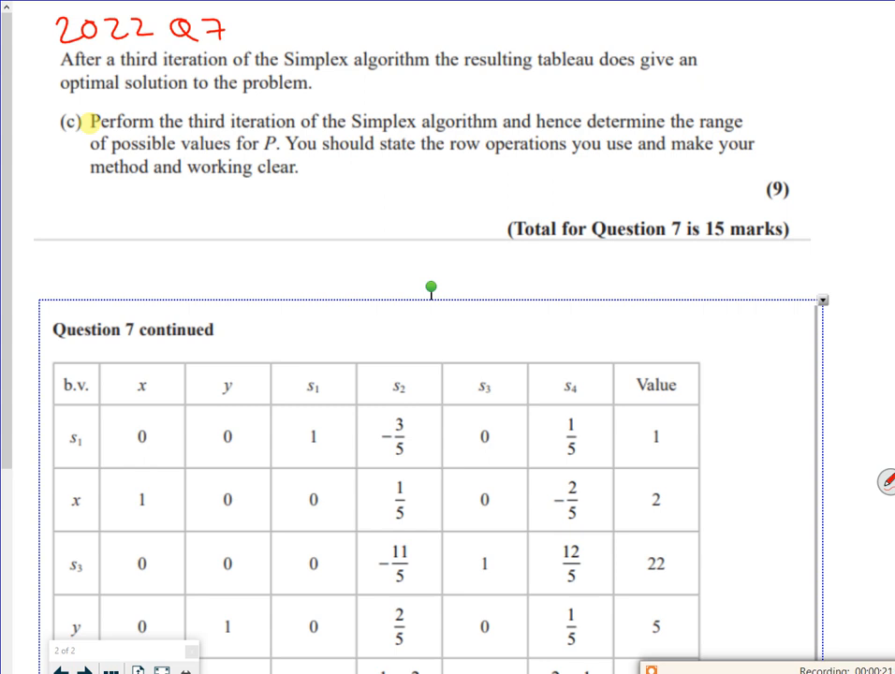
{"action": "left_click_drag", "start_coordinate": [457, 159], "coordinate": [532, 159]}
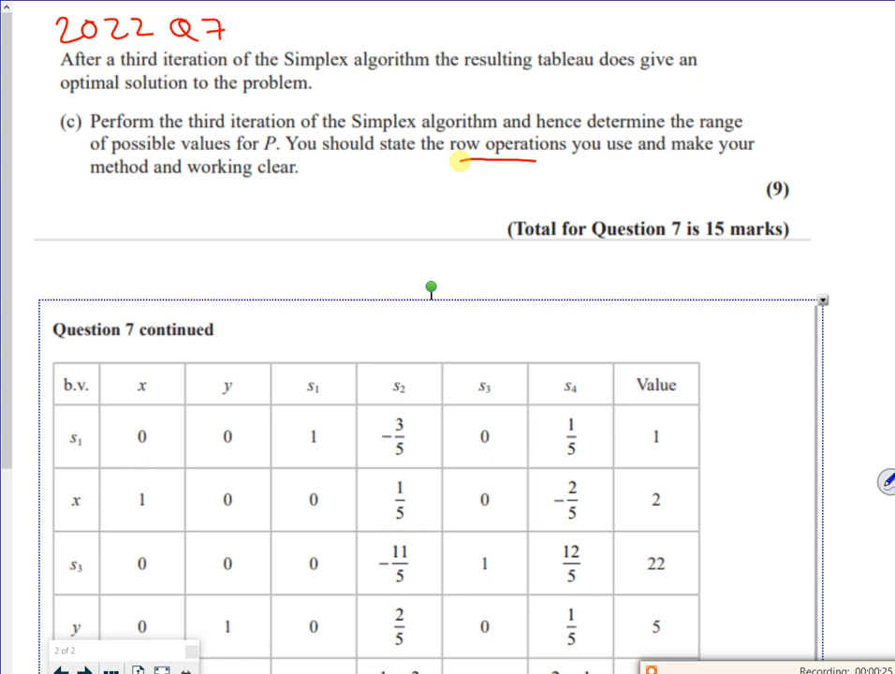
{"action": "left_click_drag", "start_coordinate": [94, 186], "coordinate": [155, 186]}
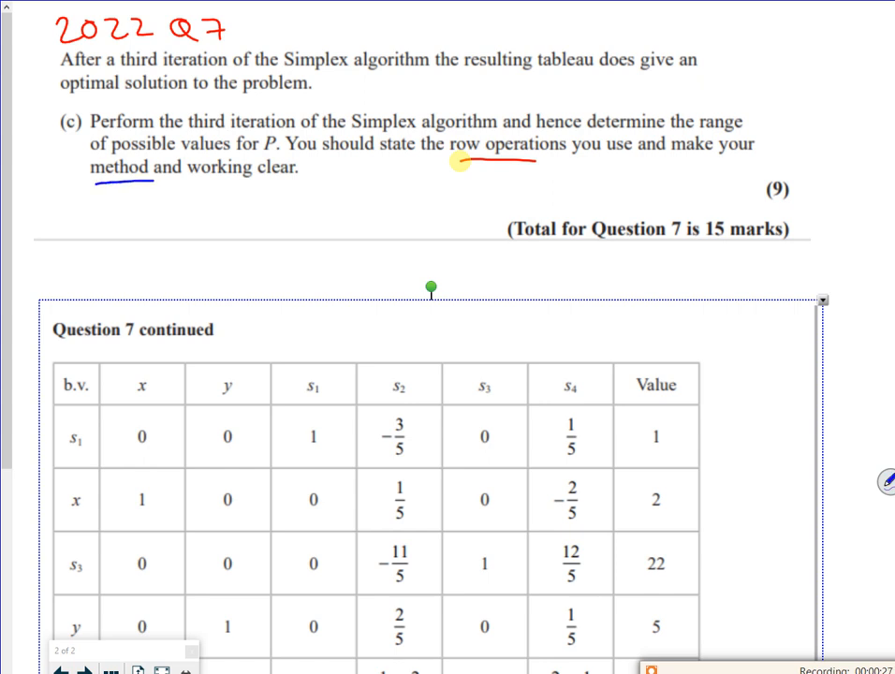
Scroll down to the given tableau and handwrite R1, R2, R3, R4, R5 beside its rows.
{"action": "scroll", "scroll_direction": "down", "scroll_amount": 3}
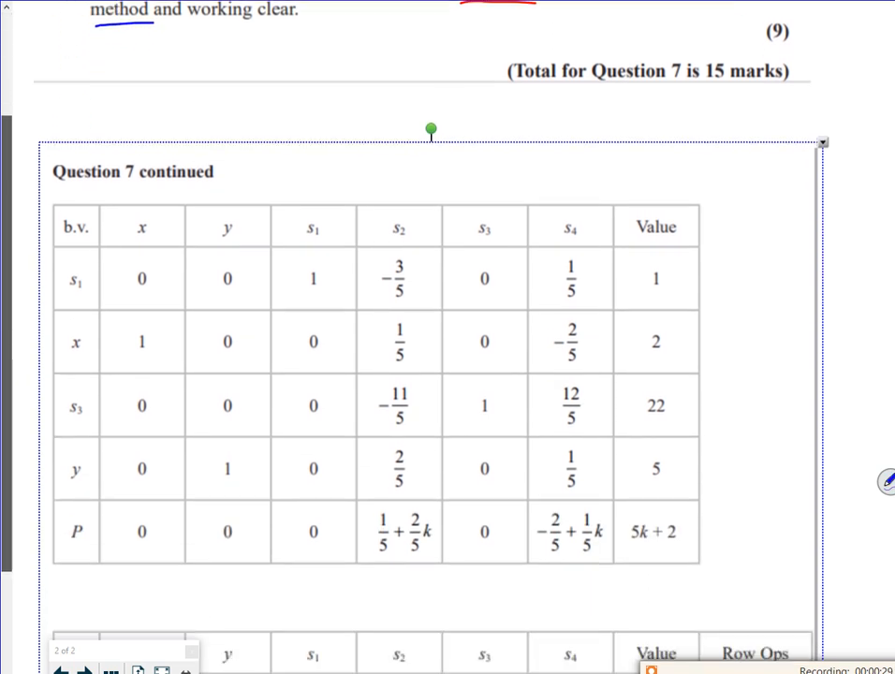
{"action": "scroll", "scroll_direction": "down", "scroll_amount": 3}
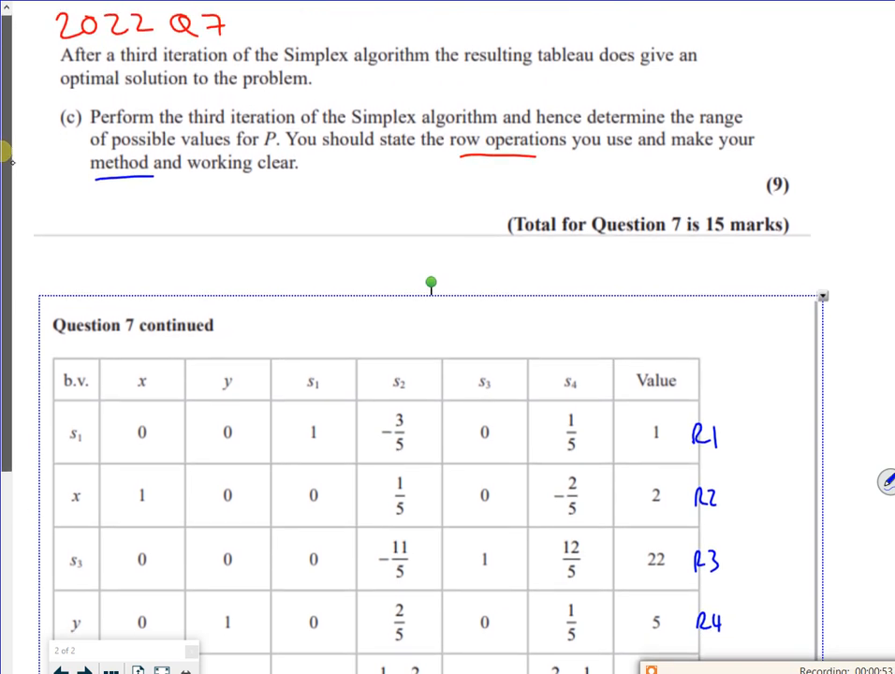
{"action": "scroll", "scroll_direction": "down", "scroll_amount": 3}
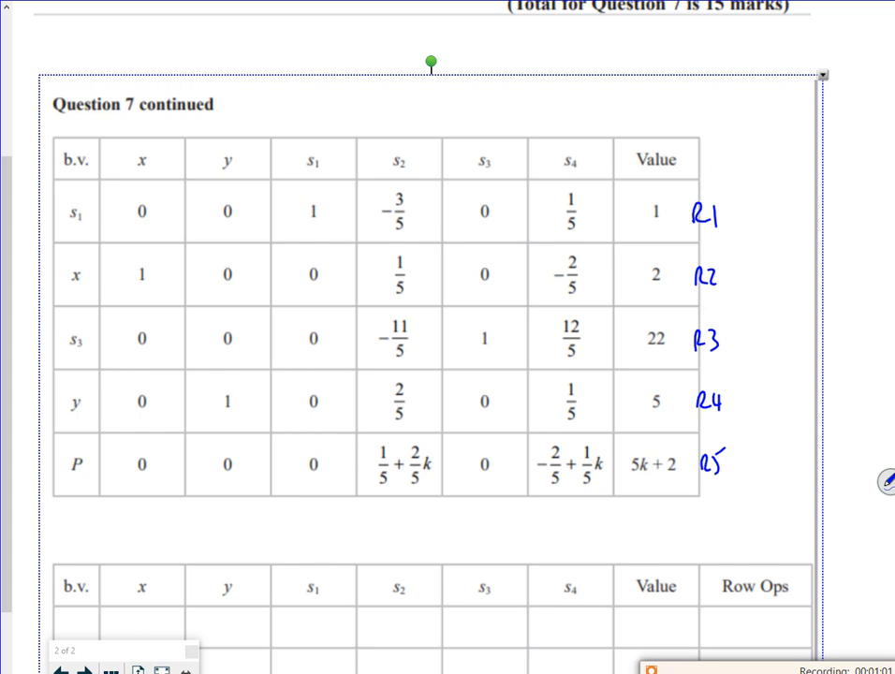
Arrow s4, write θ ratios for R1–R4, circle pivot 1/5, and erase the scratch notes.
{"action": "left_click_drag", "start_coordinate": [562, 112], "coordinate": [562, 136]}
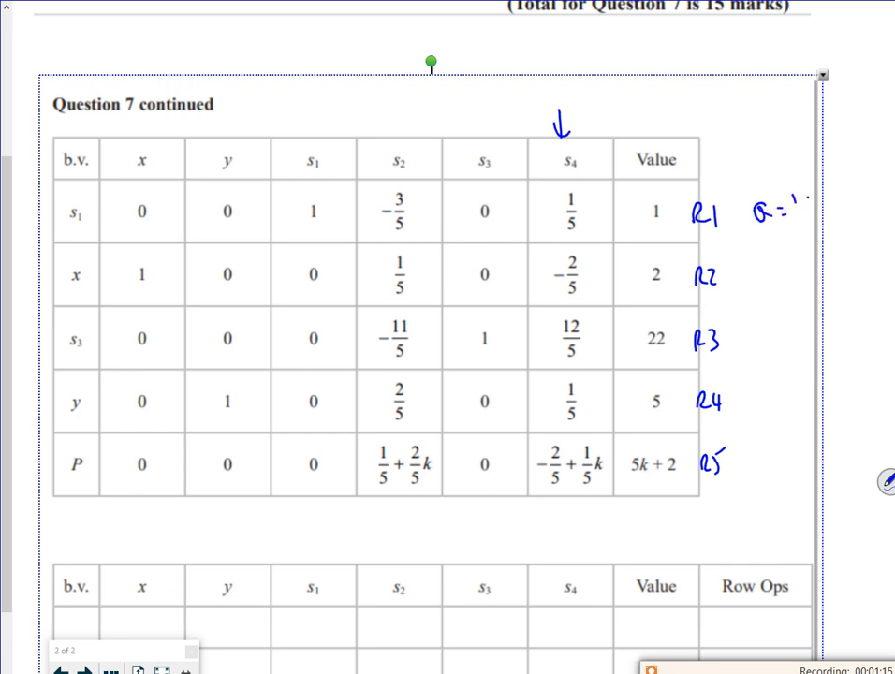
{"action": "type", "text": "1/15 = 5"}
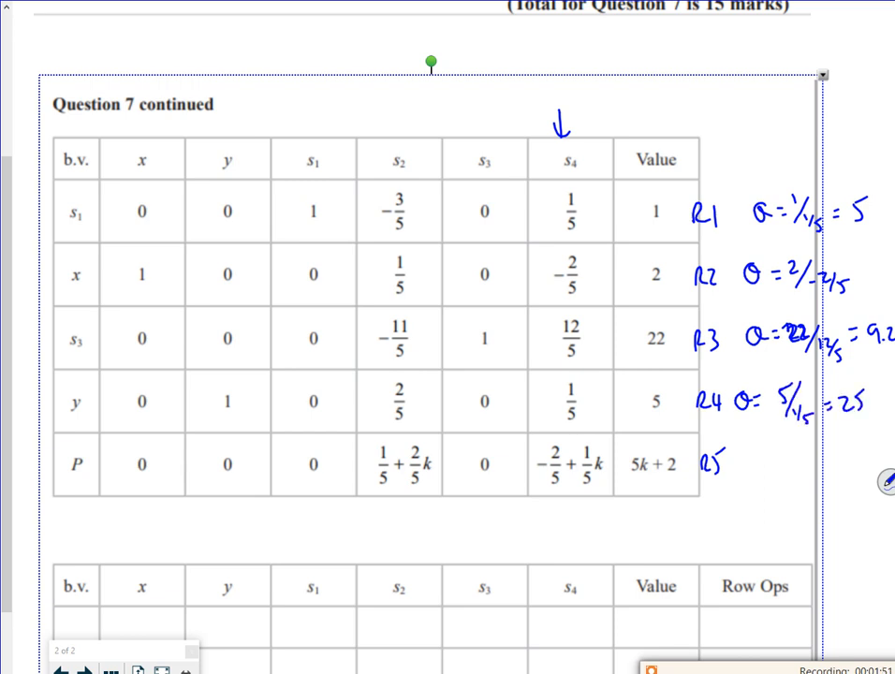
{"action": "left_click_drag", "start_coordinate": [688, 445], "coordinate": [735, 436]}
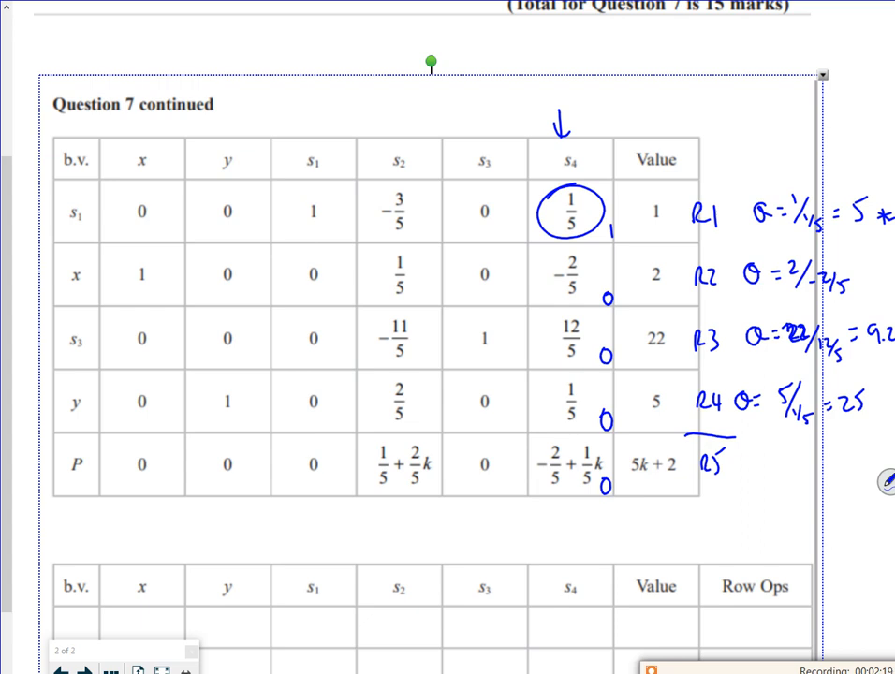
{"action": "left_click_drag", "start_coordinate": [605, 230], "coordinate": [656, 272]}
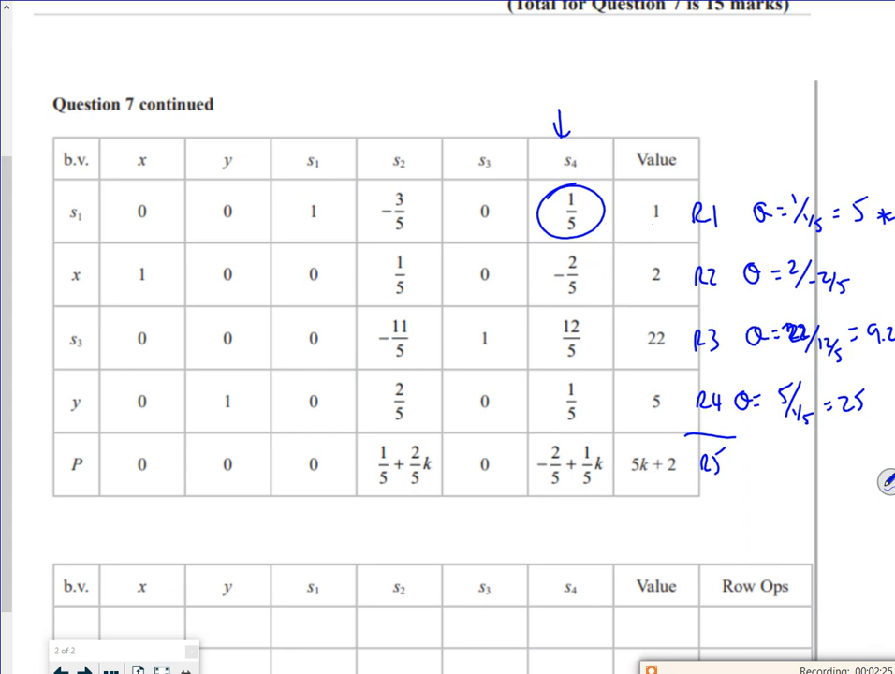
Handwrite R6, R7, R8, R9, R10 down the blank tableau's Row Ops column.
{"action": "scroll", "scroll_direction": "down", "scroll_amount": 3}
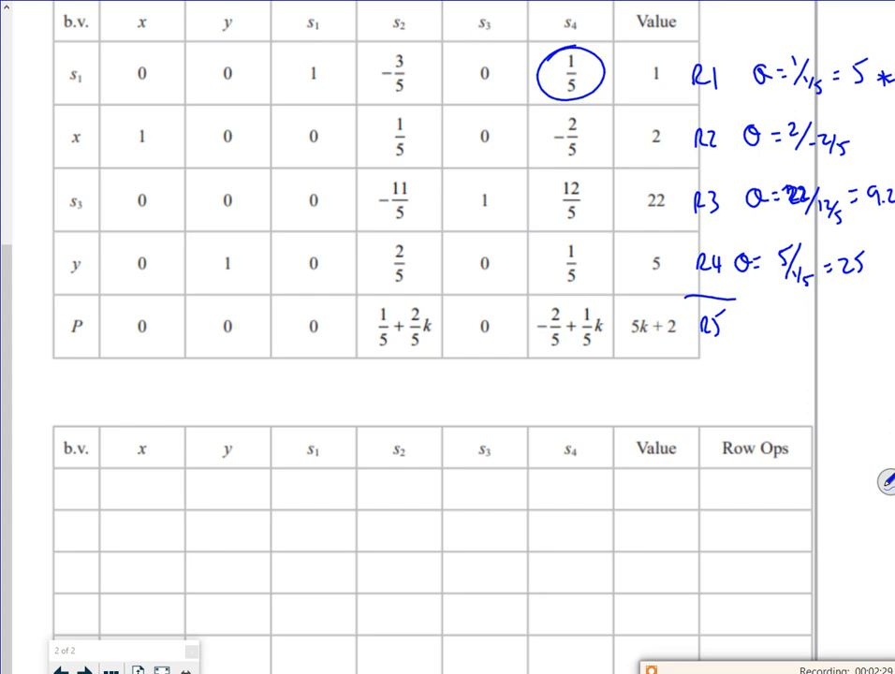
{"action": "type", "text": "R6"}
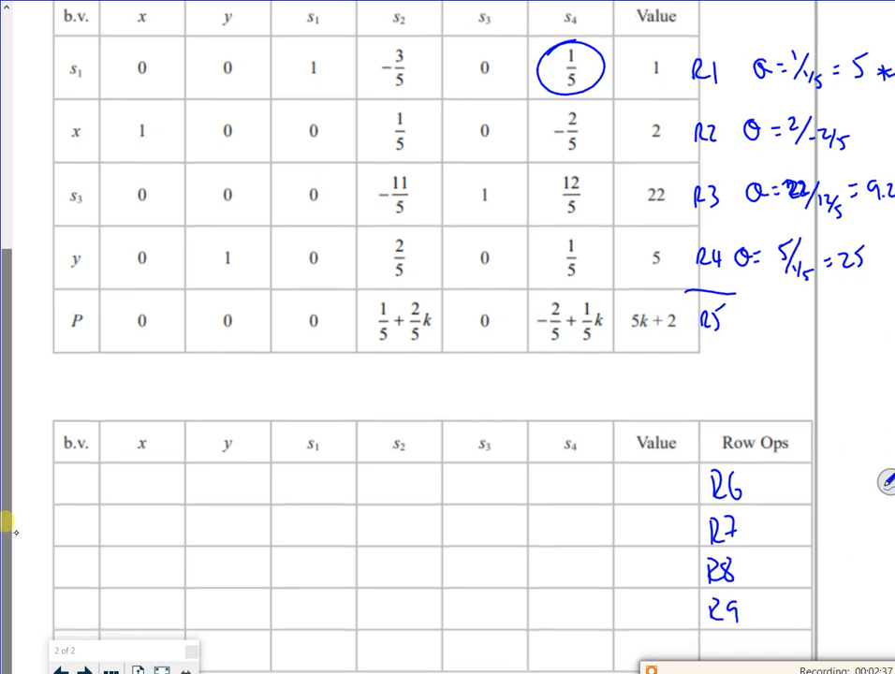
{"action": "scroll", "scroll_direction": "down", "scroll_amount": 3}
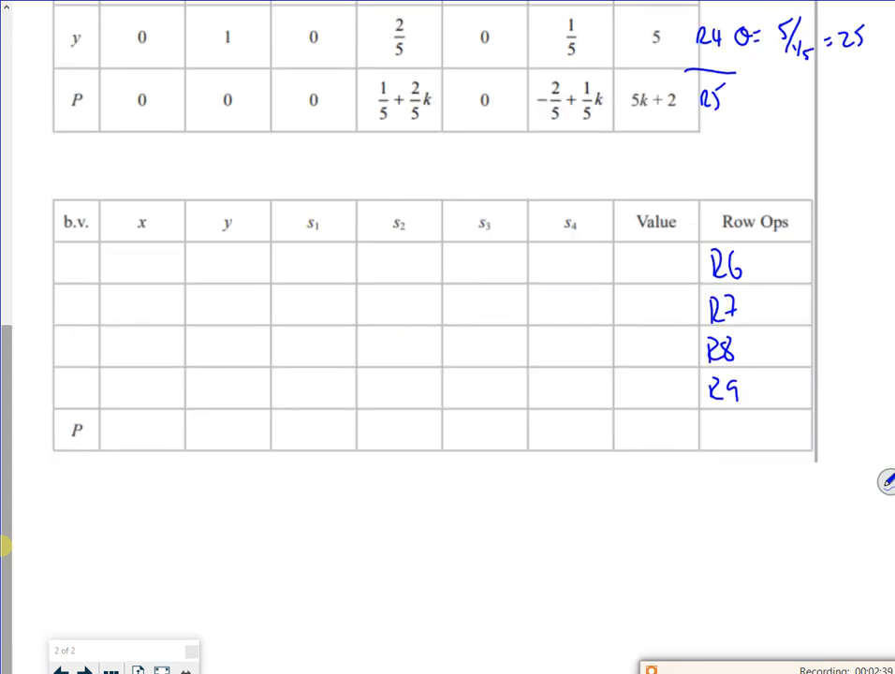
{"action": "type", "text": "R1"}
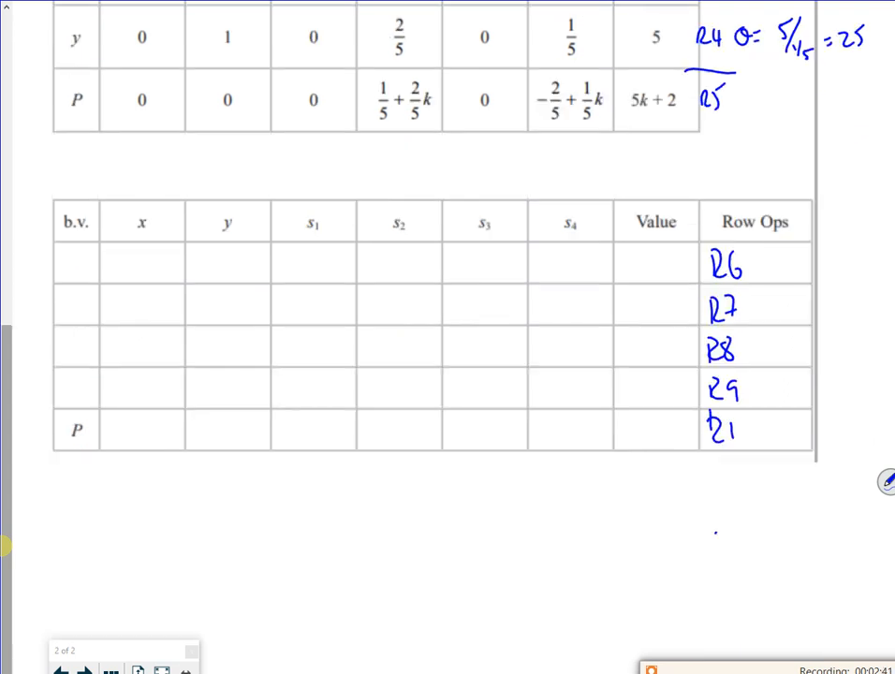
{"action": "type", "text": "R10"}
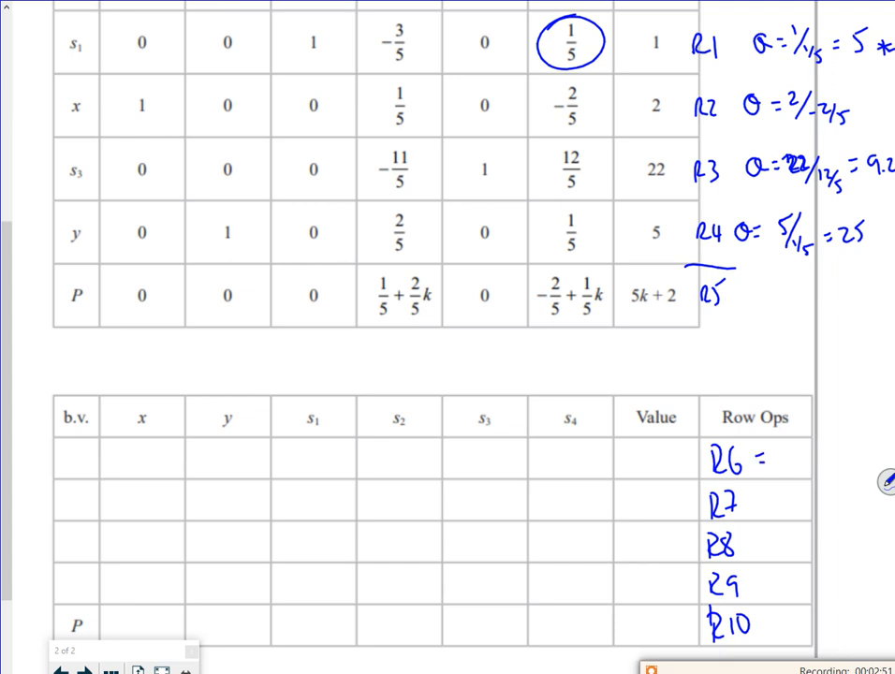
Write R6 = R1×5, the s4 label, and row values 0, 0, 5, −3, 0, 1, 5.
{"action": "type", "text": "1"}
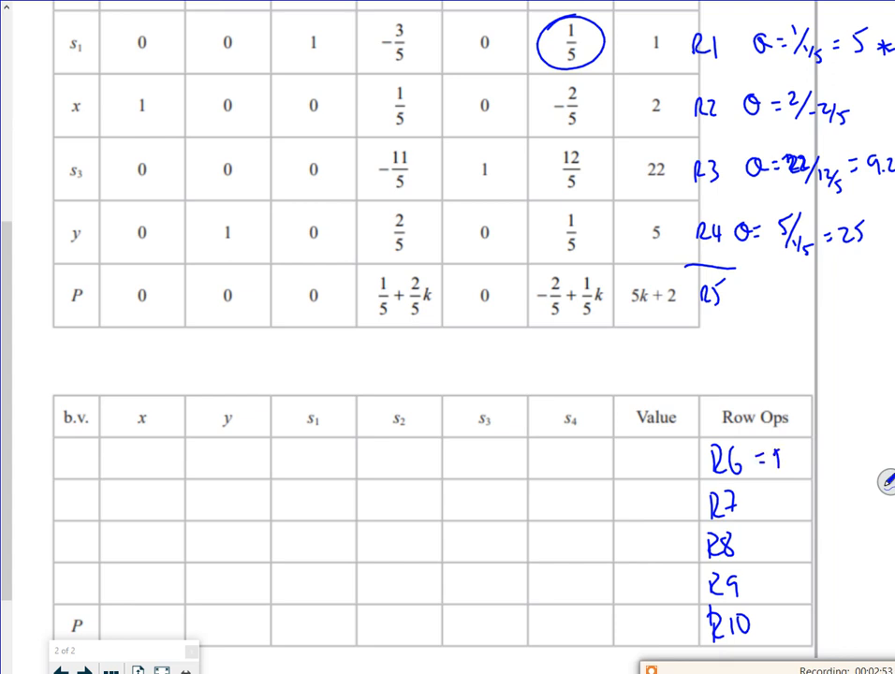
{"action": "type", "text": "R1×5"}
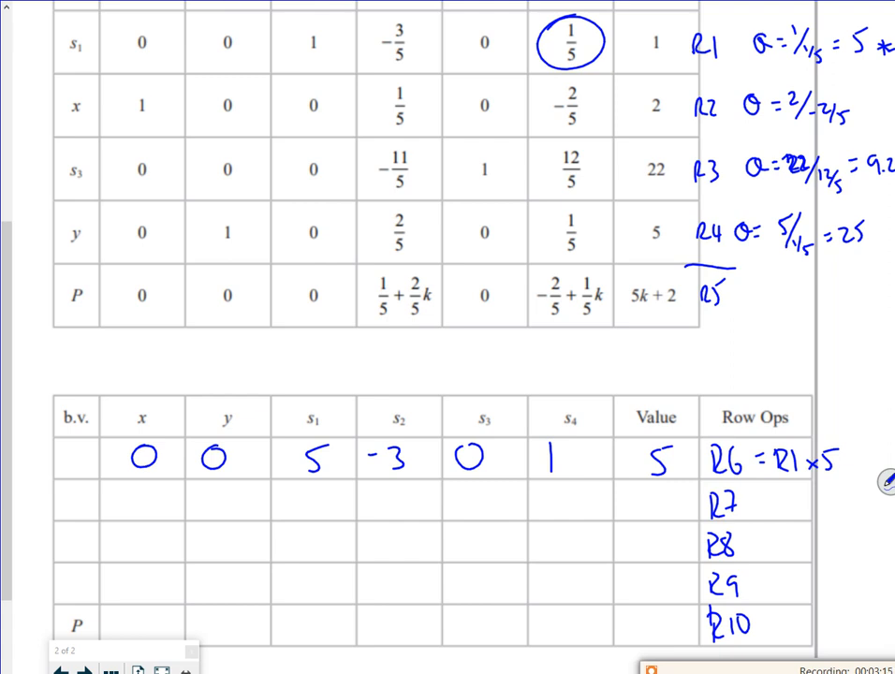
{"action": "type", "text": "S6"}
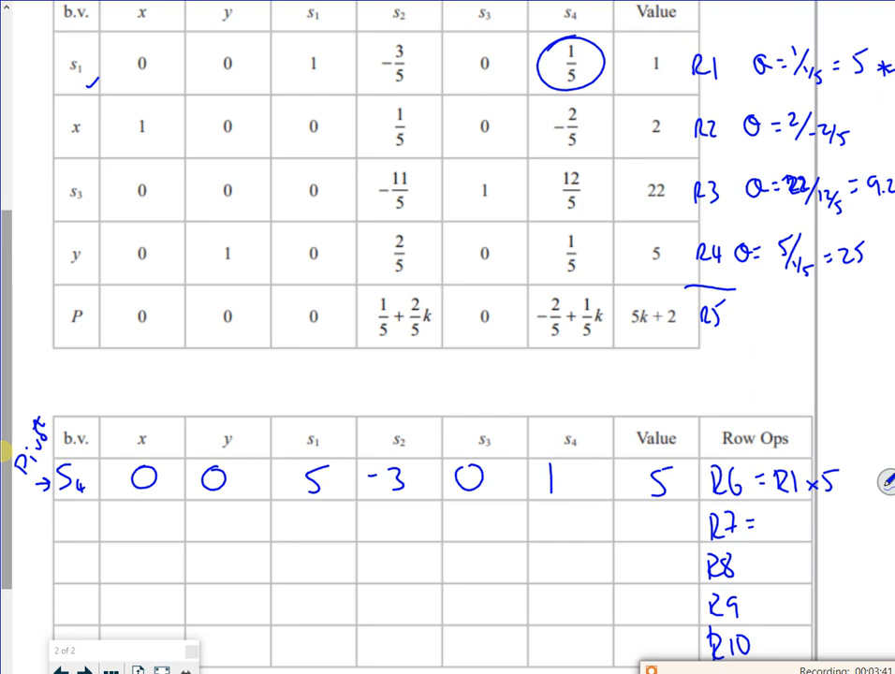
Write R7 and R8, then R9 = R4 − 1/5 R6 and R10 = R5 − (−2/5 + 1/5k)R6, circling the P coefficient.
{"action": "type", "text": "R2"}
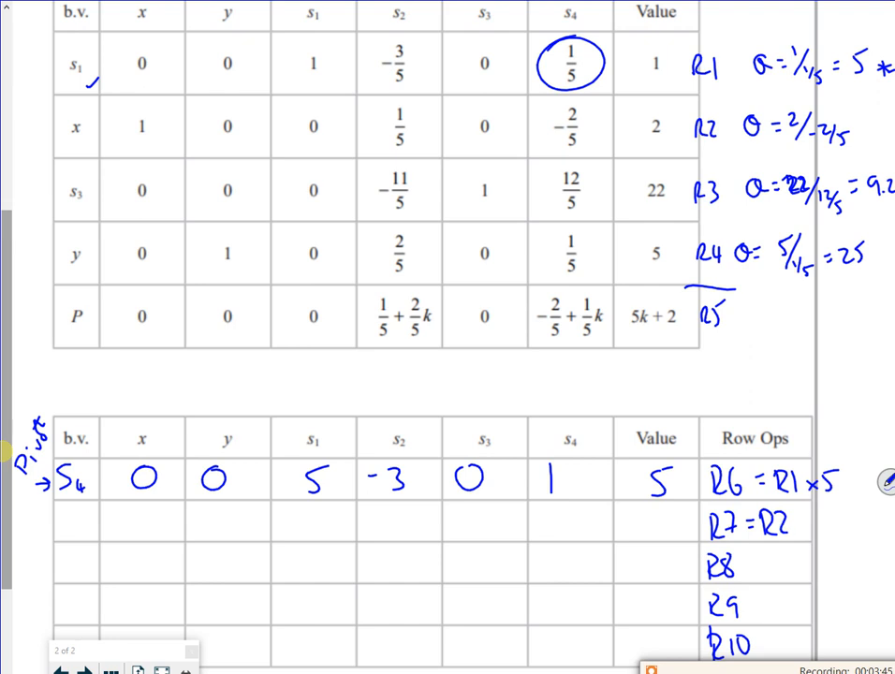
{"action": "type", "text": "+3/"}
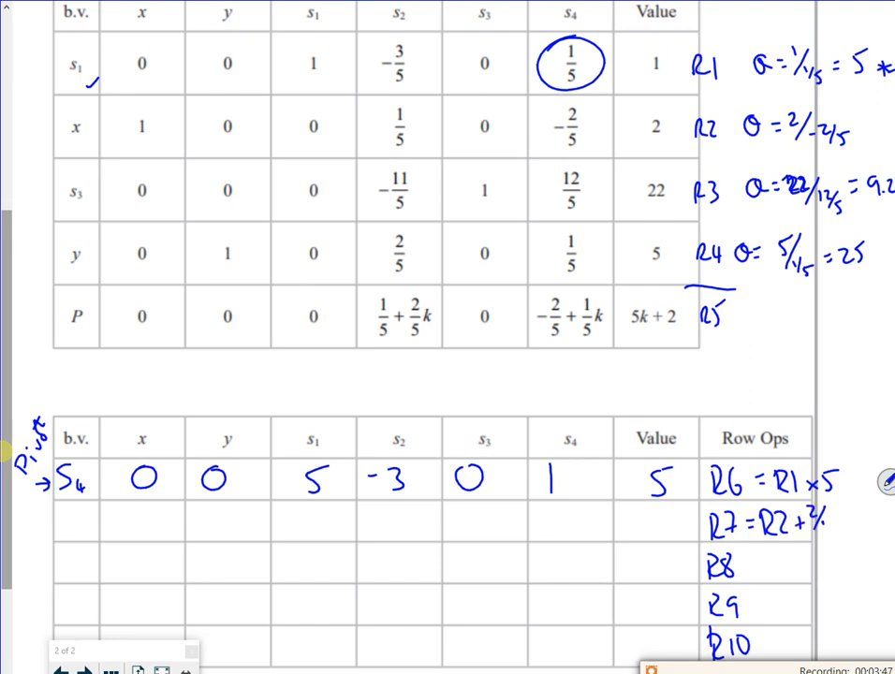
{"action": "type", "text": "R6"}
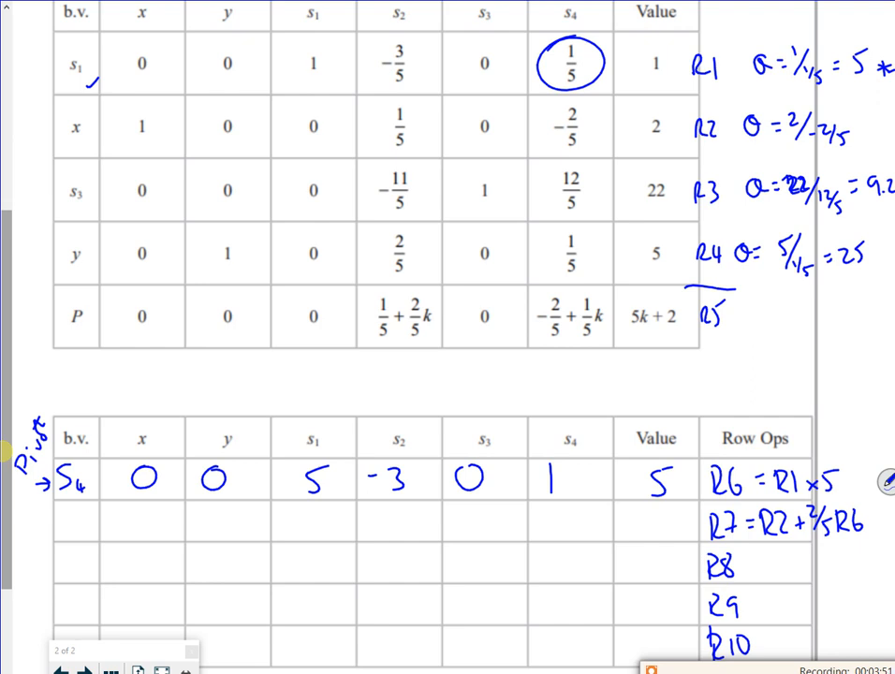
{"action": "scroll", "scroll_direction": "down", "scroll_amount": 3}
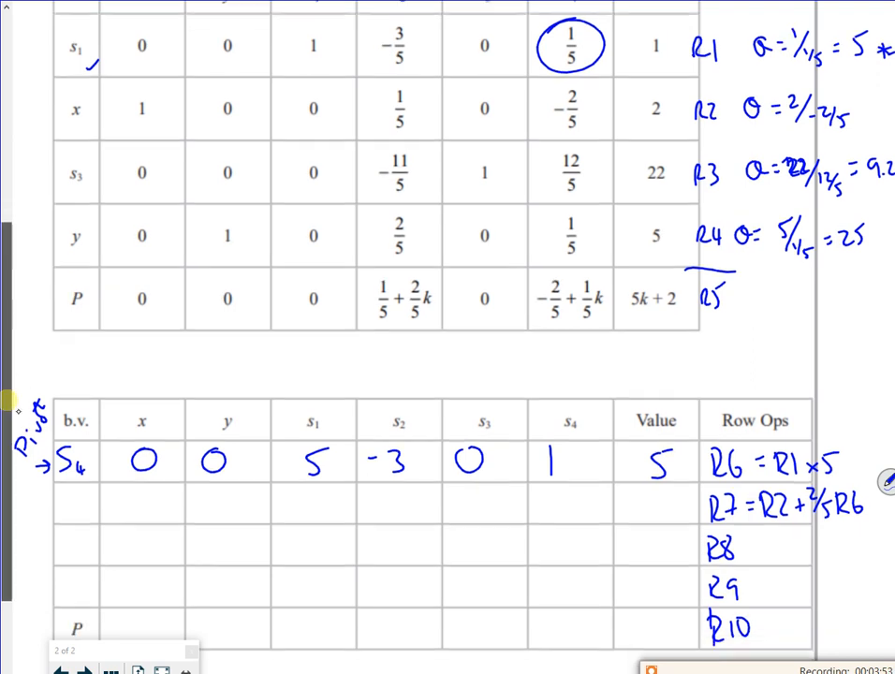
{"action": "scroll", "scroll_direction": "down", "scroll_amount": 3}
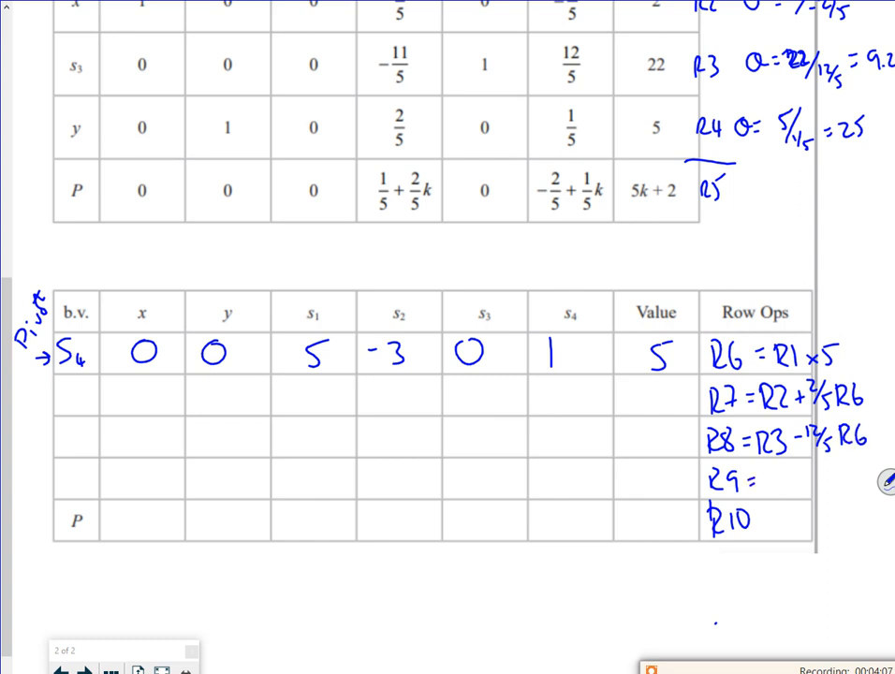
{"action": "type", "text": "R4"}
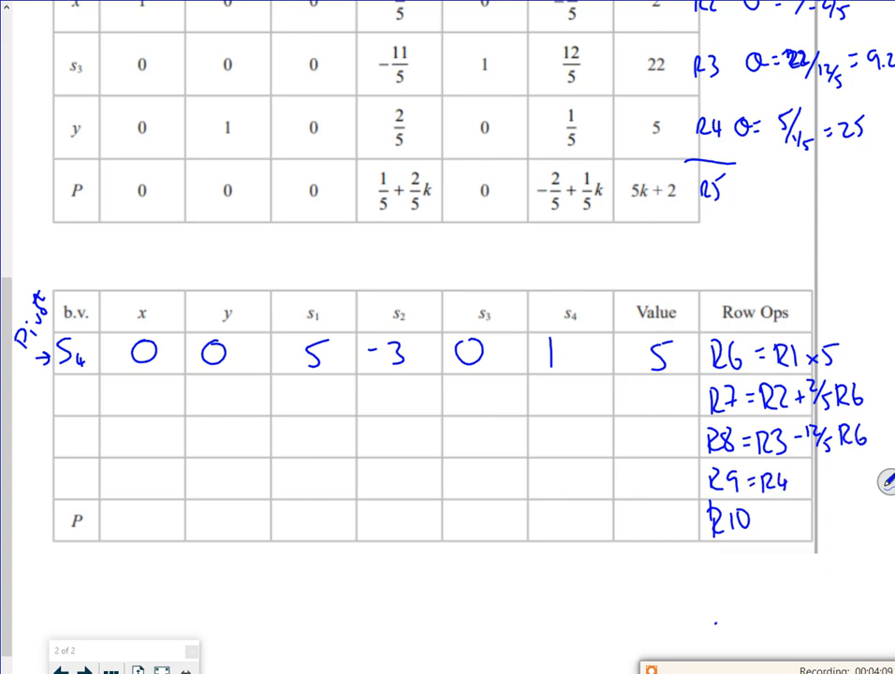
{"action": "type", "text": "-1/5R6"}
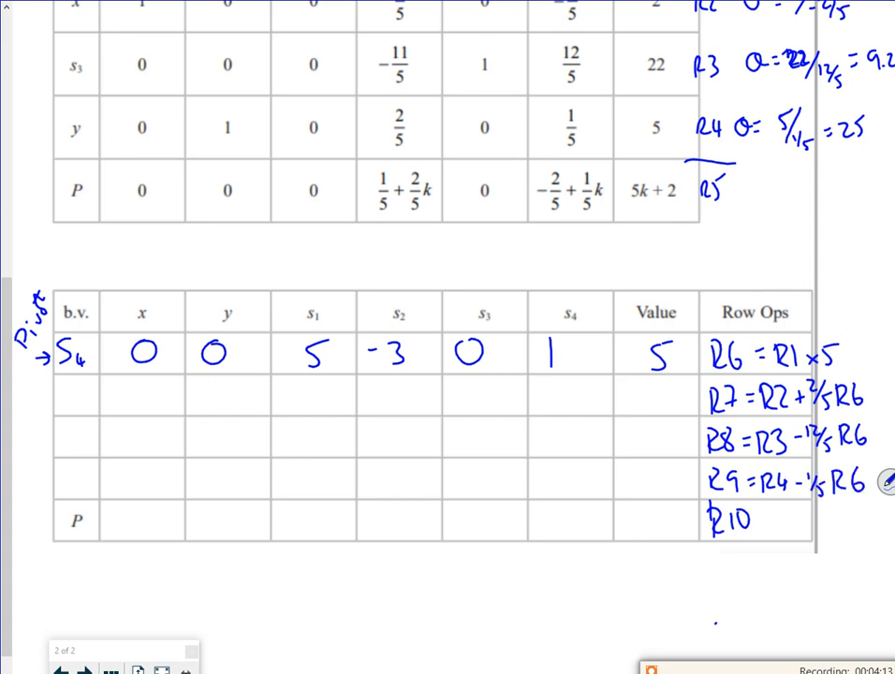
{"action": "left_click", "coordinate": [534, 190]}
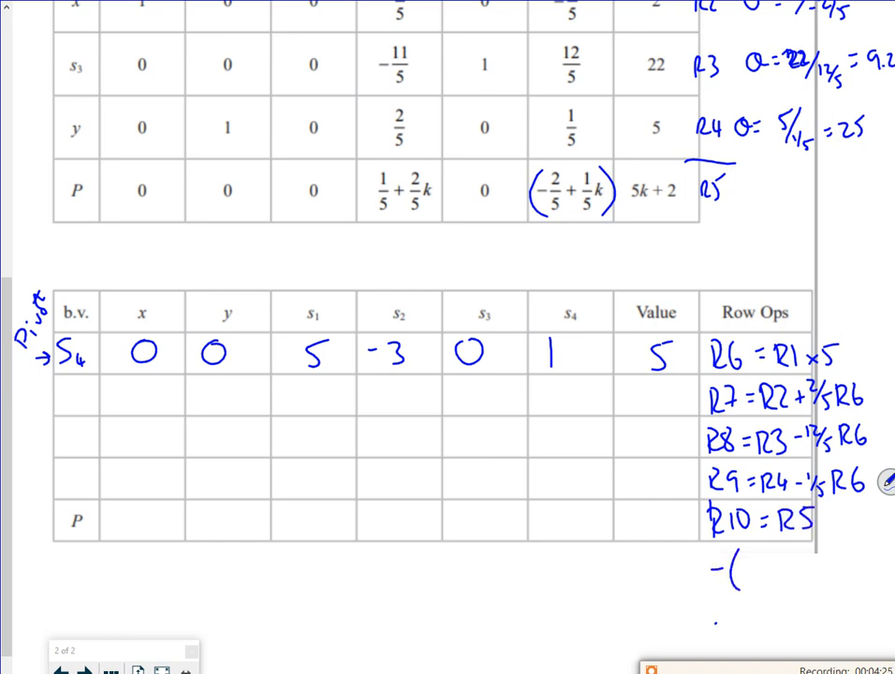
{"action": "type", "text": "3"}
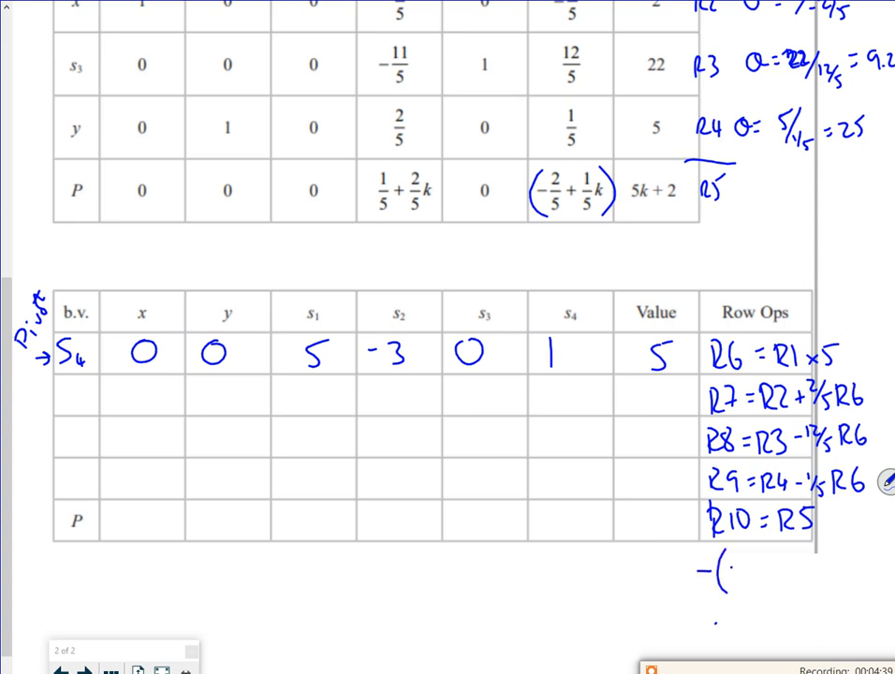
{"action": "type", "text": "-2/5+1/5k)r"}
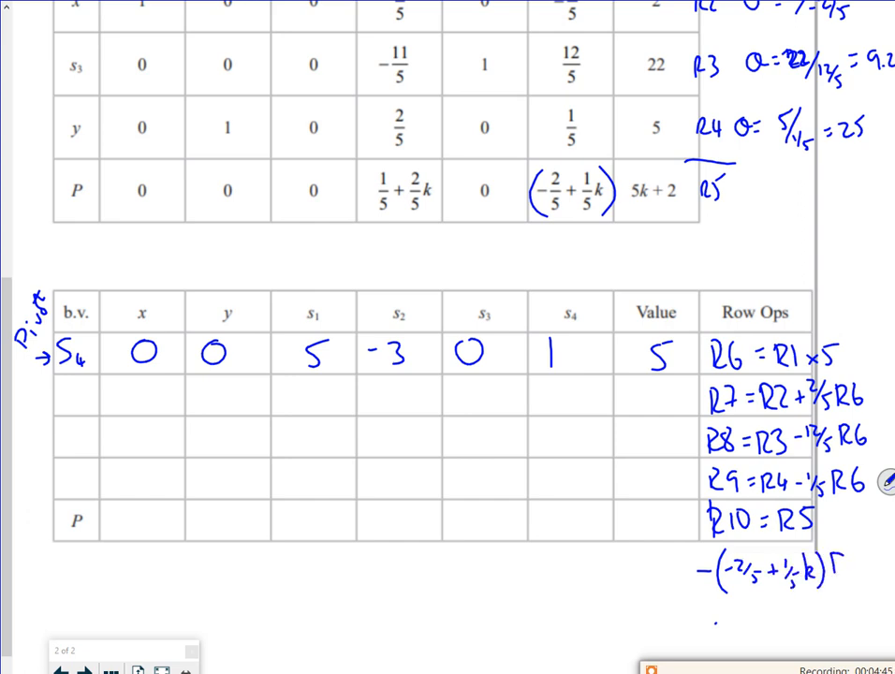
{"action": "type", "text": "R6"}
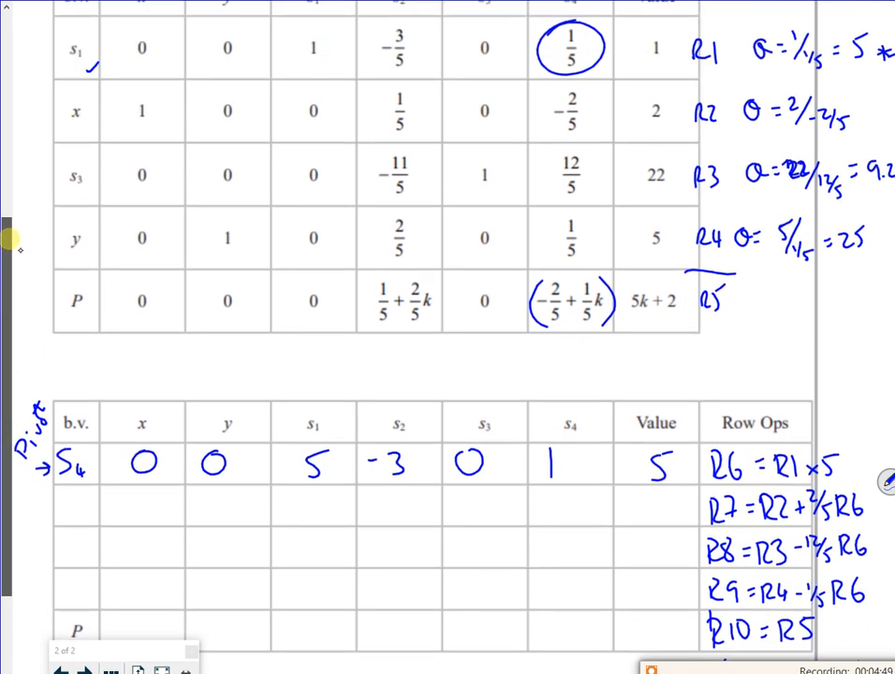
Write basic variables x, s3, y, P and their entries, with values 4, 10, 4, 4k+4.
{"action": "scroll", "scroll_direction": "down", "scroll_amount": 3}
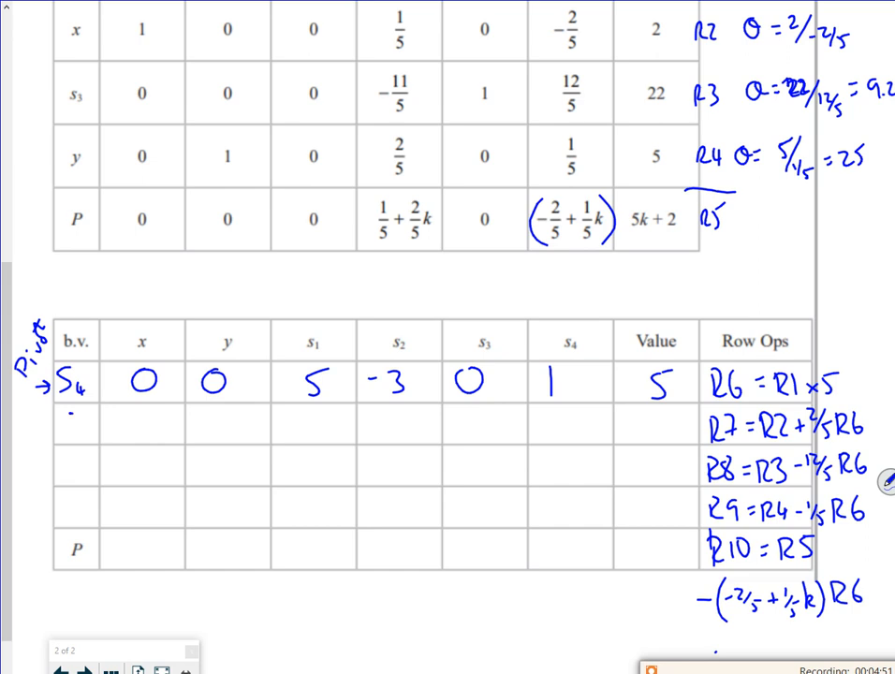
{"action": "type", "text": "x"}
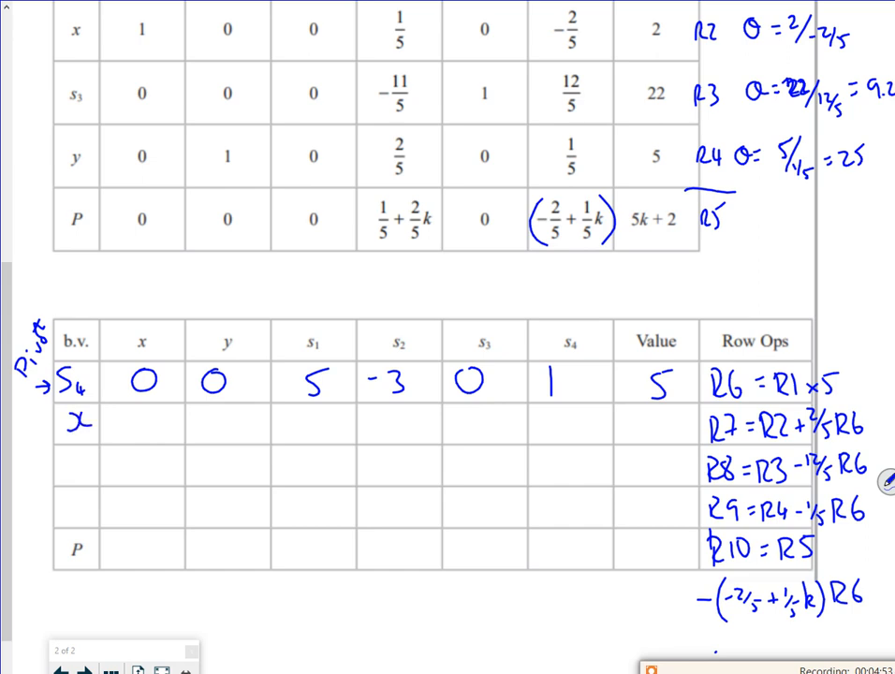
{"action": "type", "text": "s_3"}
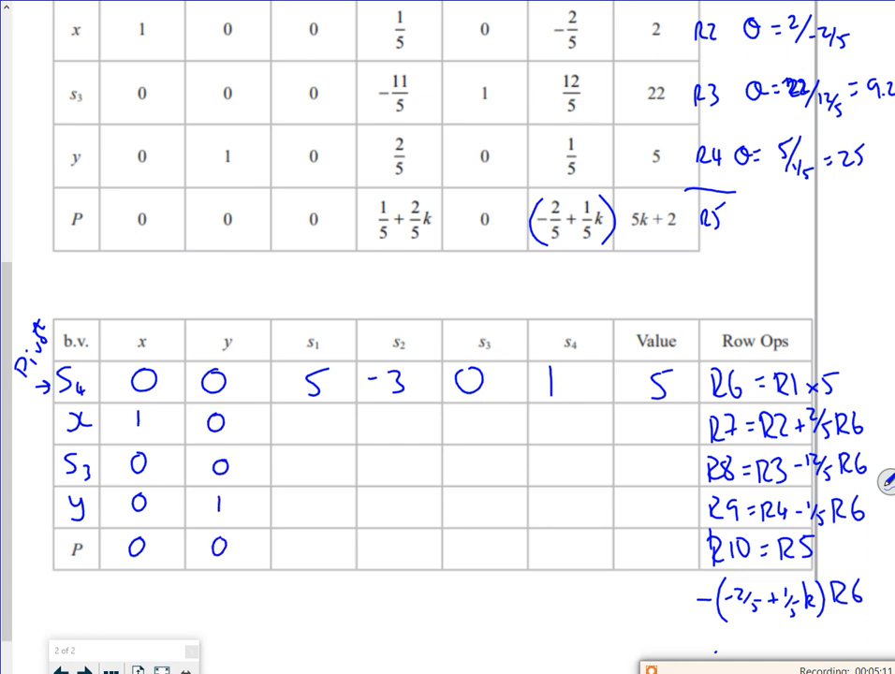
{"action": "type", "text": "-12"}
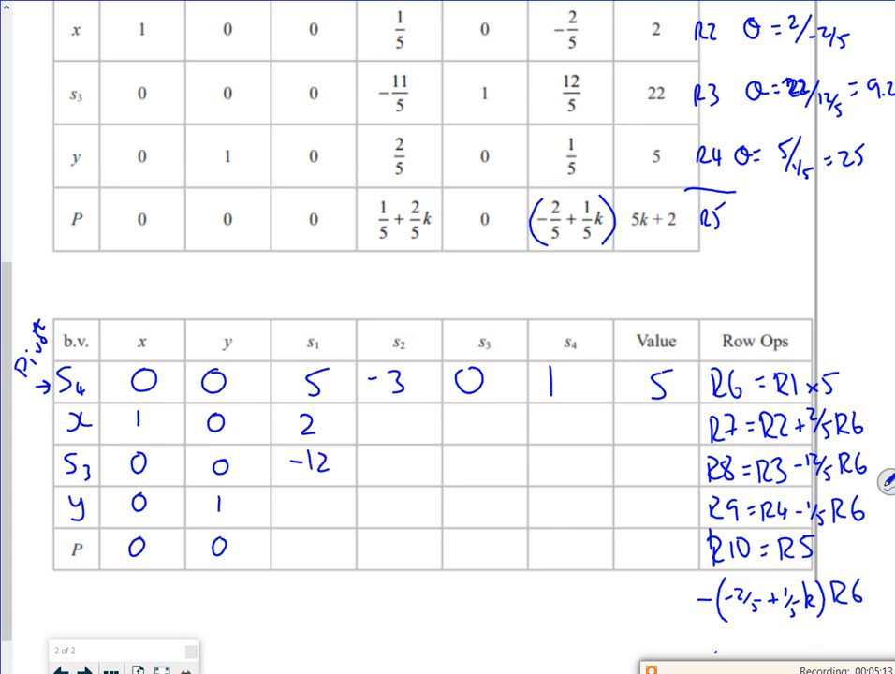
{"action": "type", "text": "-1"}
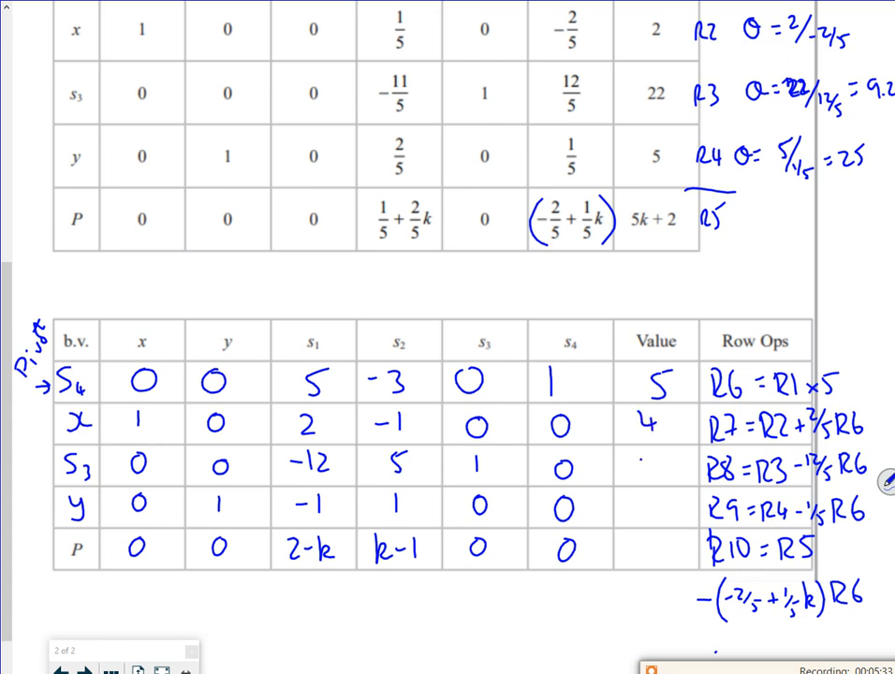
{"action": "type", "text": "10"}
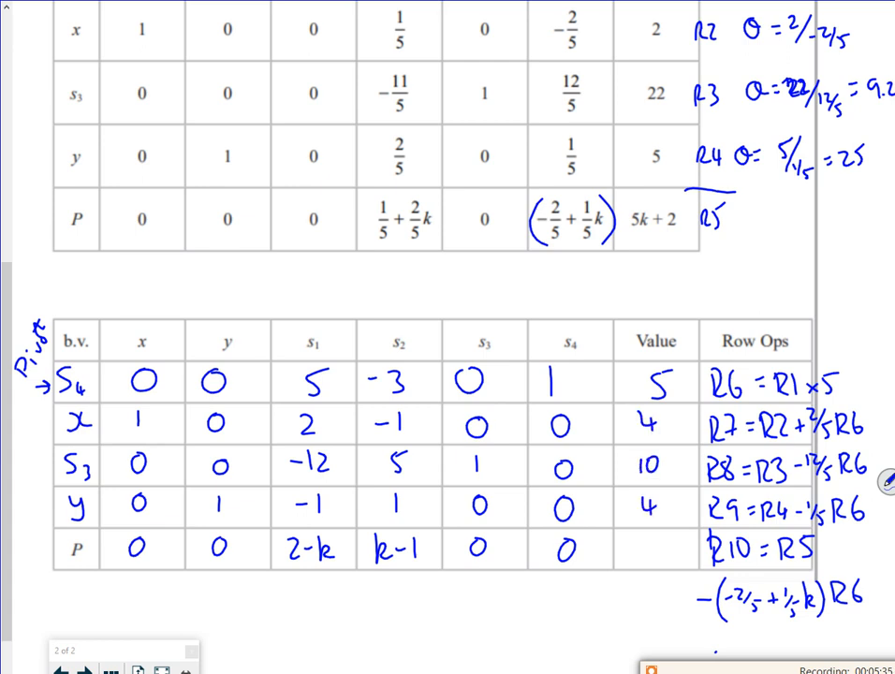
{"action": "type", "text": "4k+4"}
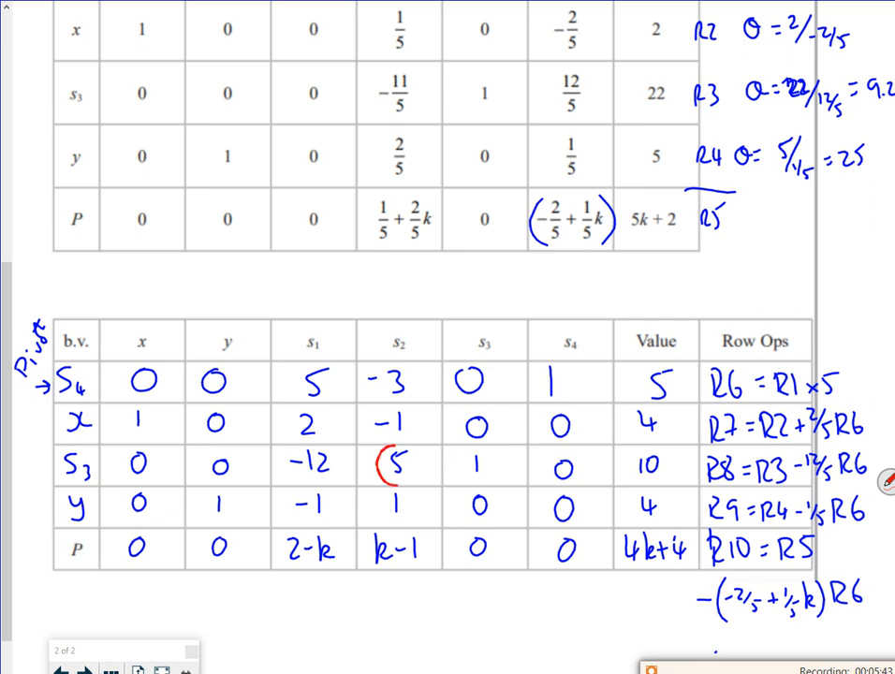
In red, circle the 5, write check −11/5 − 12/5(−3) = 5, then begin x = 4, y = 4.
{"action": "left_click_drag", "start_coordinate": [403, 468], "coordinate": [445, 295]}
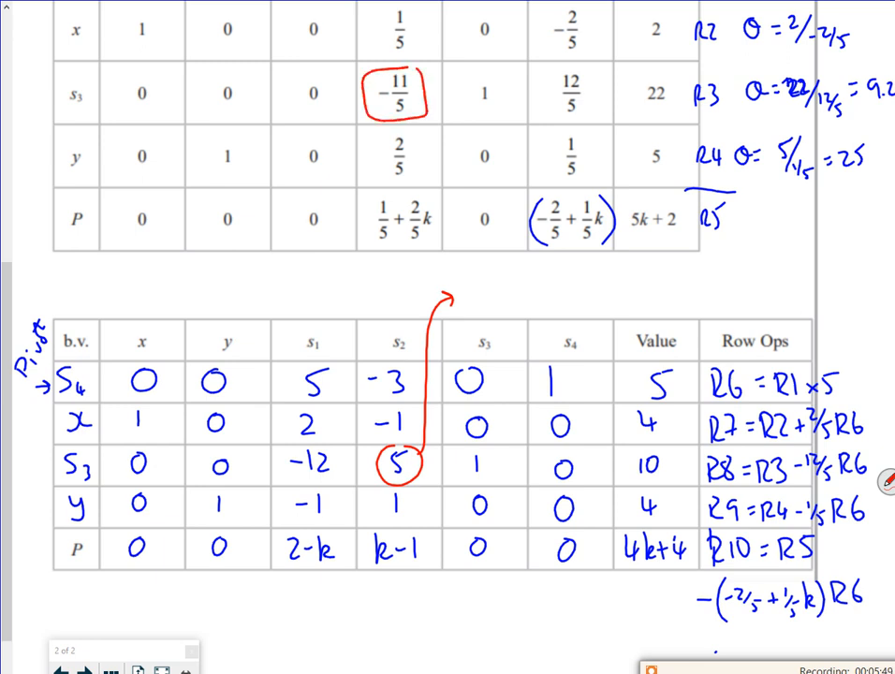
{"action": "type", "text": "-1"}
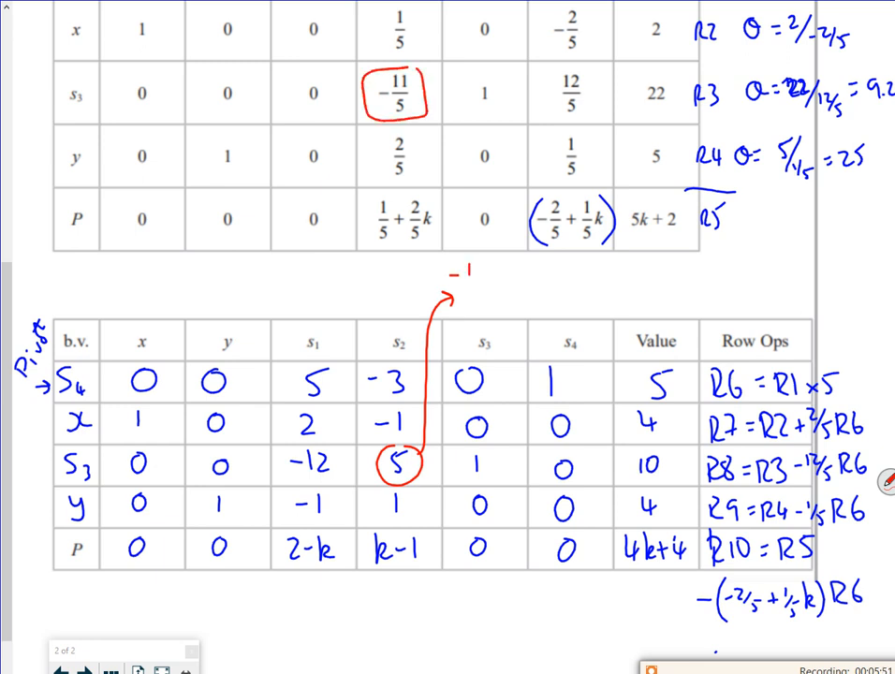
{"action": "type", "text": "11/5"}
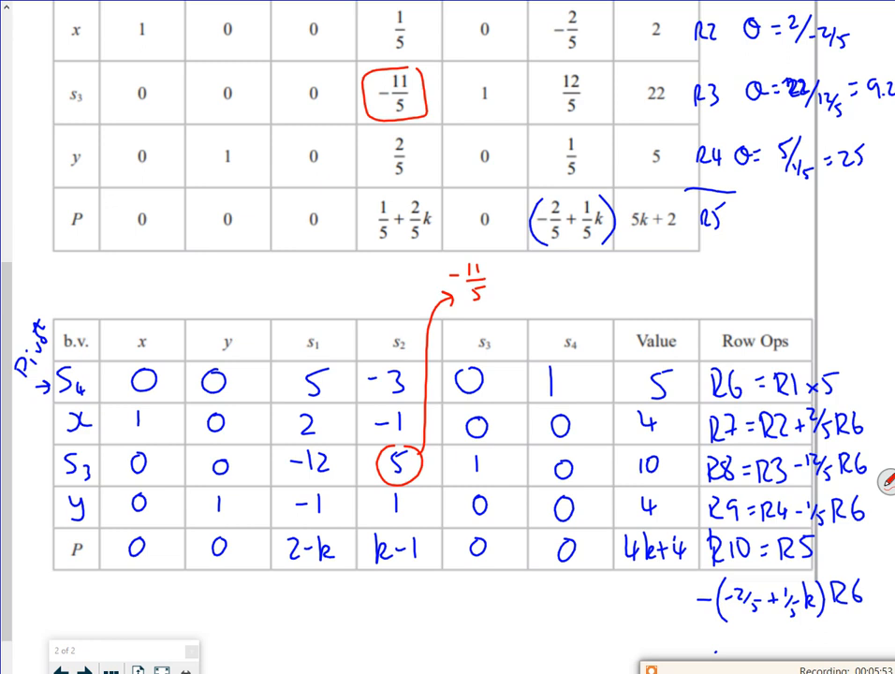
{"action": "type", "text": "-12/5 (-3) = 5"}
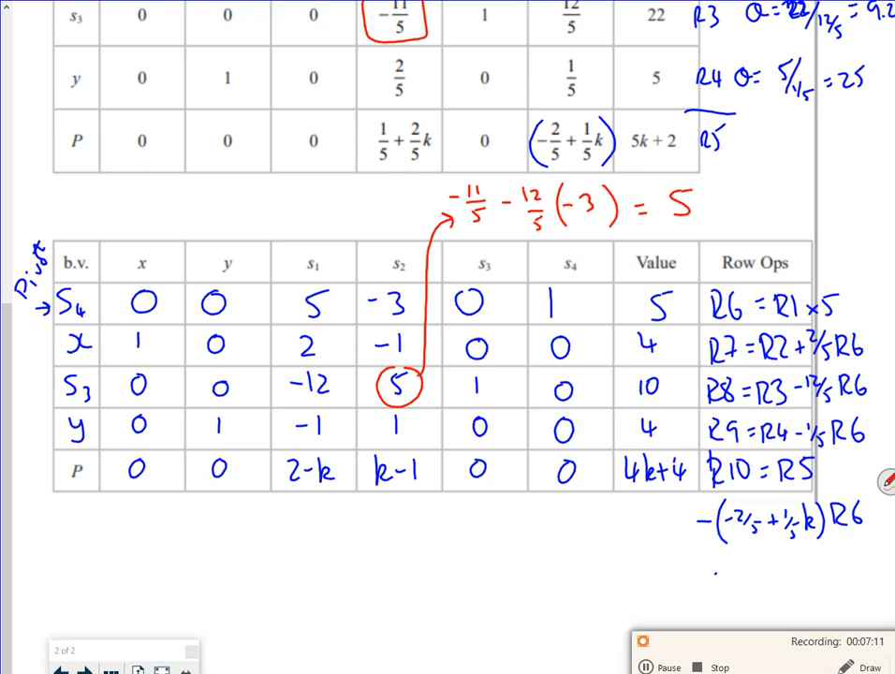
{"action": "type", "text": "x = 4, y = 4,"}
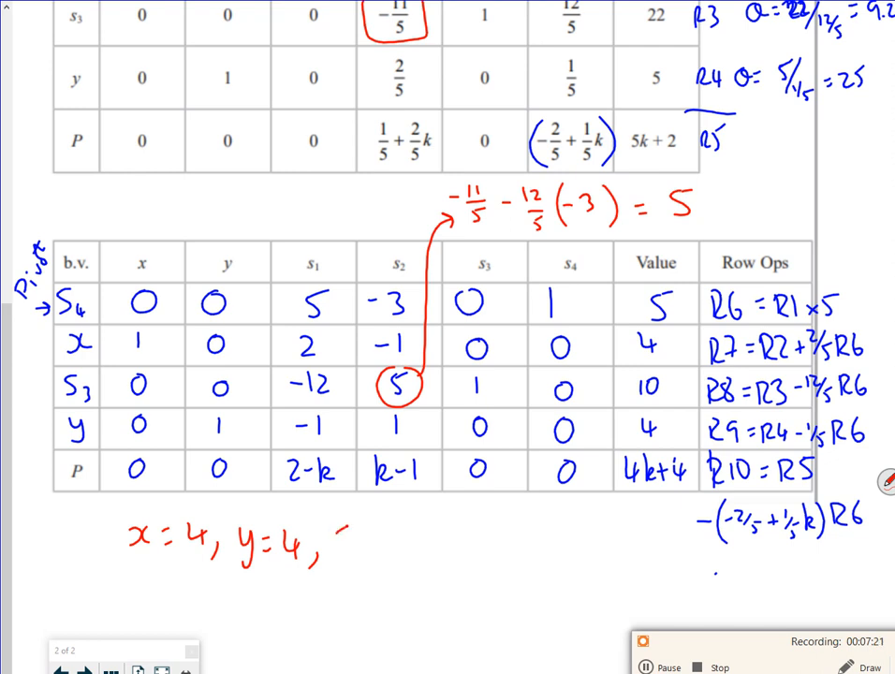
Write s1 = 0, s2 = 0, s3 = 10, s4 = 5 below the tableau and begin P =.
{"action": "type", "text": "S_1=0,"}
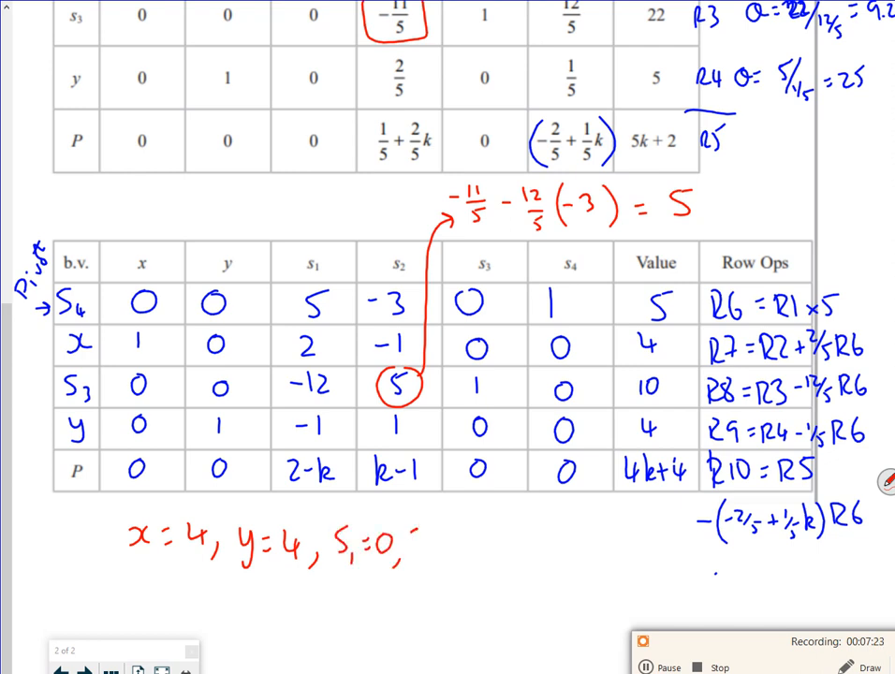
{"action": "type", "text": "S_2=0, S_3="}
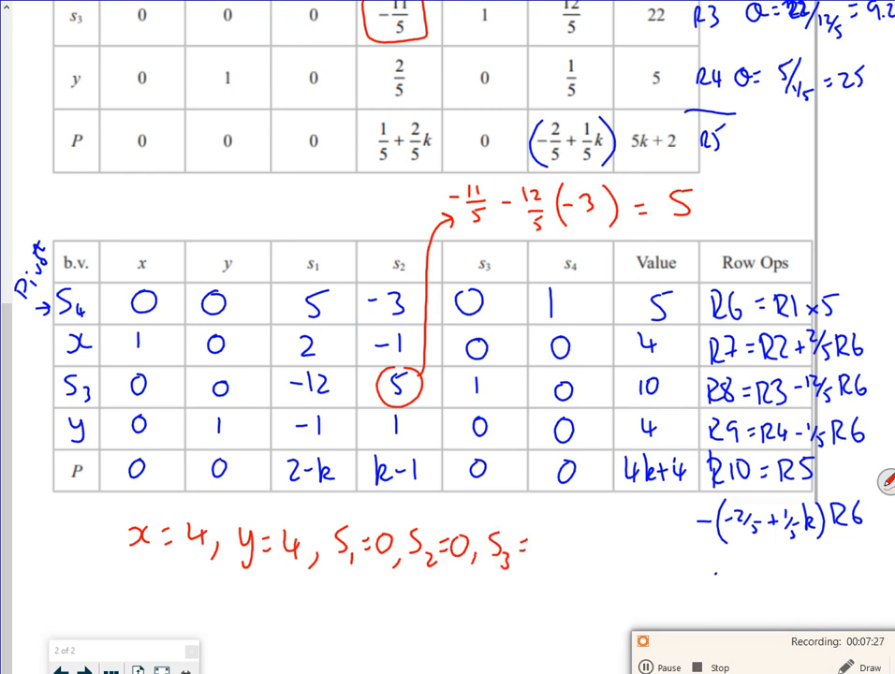
{"action": "type", "text": "10,"}
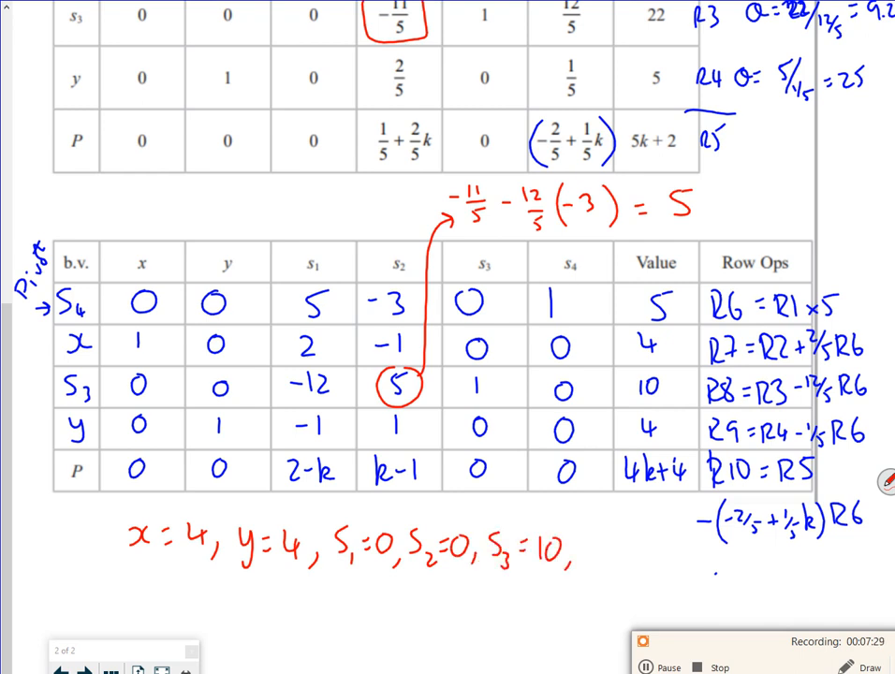
{"action": "type", "text": "S_4=5"}
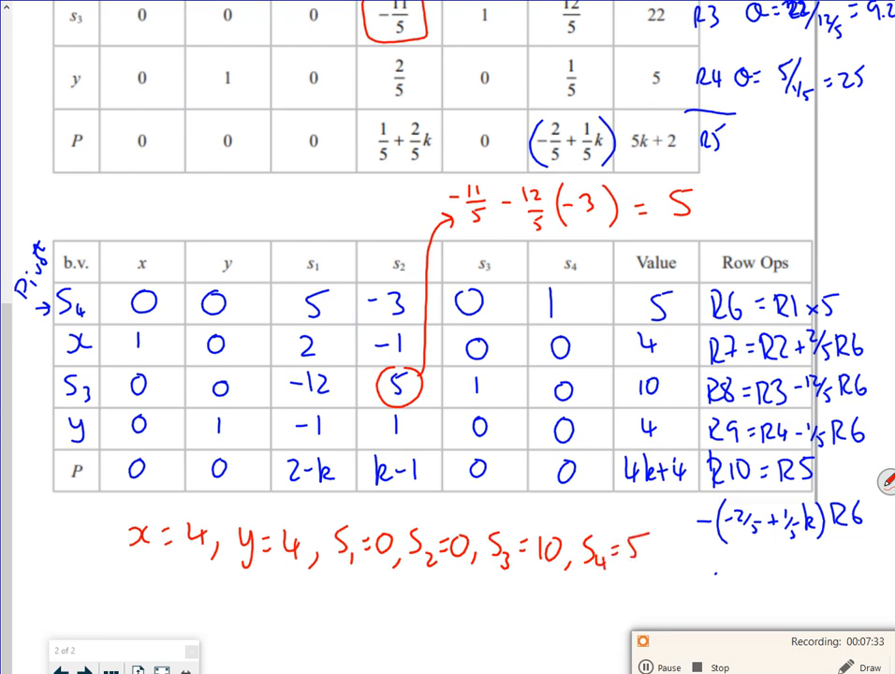
{"action": "type", "text": "P="}
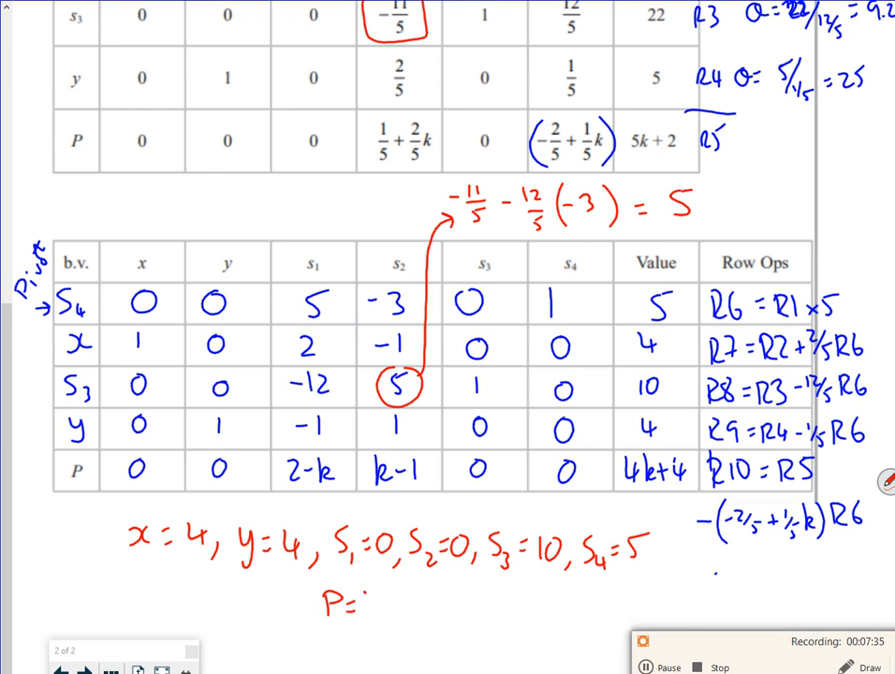